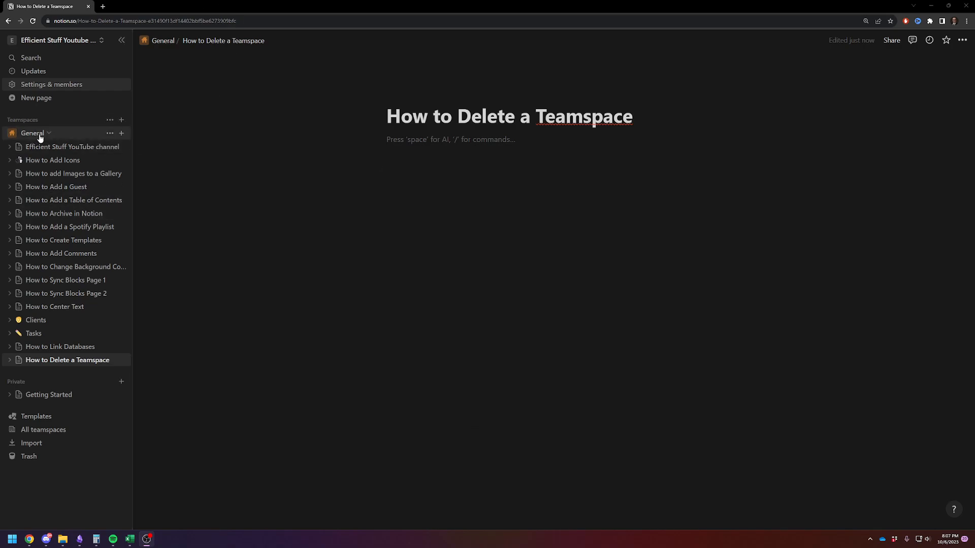
pyautogui.moveTo(66, 131)
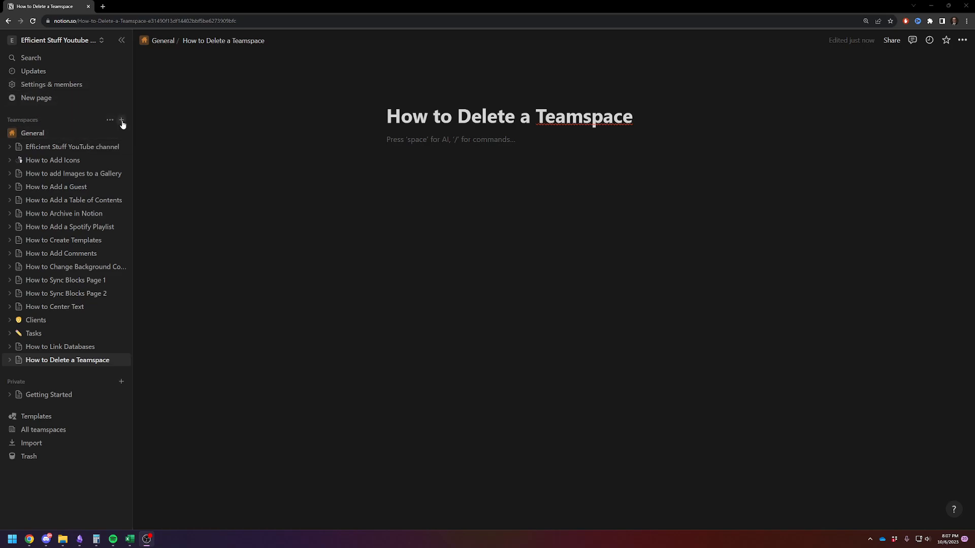
# Step: Create the open teamspace 'It's gonna die', skipping invites and keeping its home page public
pyautogui.click(121, 121)
pyautogui.write("It's gonna die")
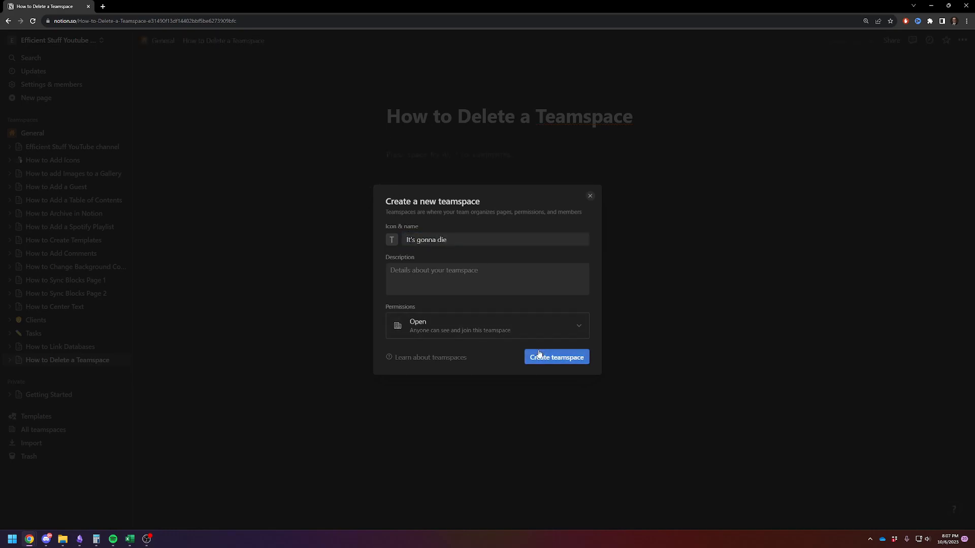
pyautogui.click(556, 357)
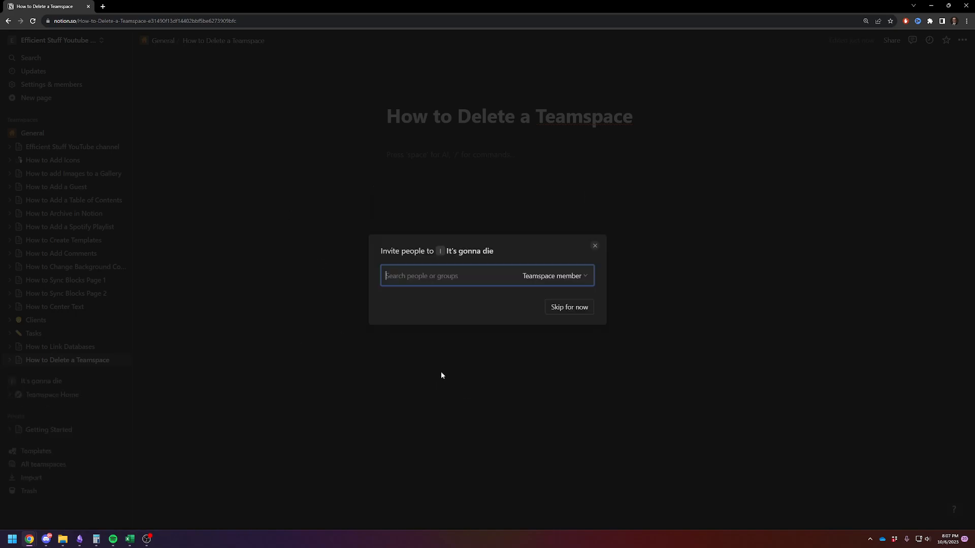
pyautogui.click(568, 308)
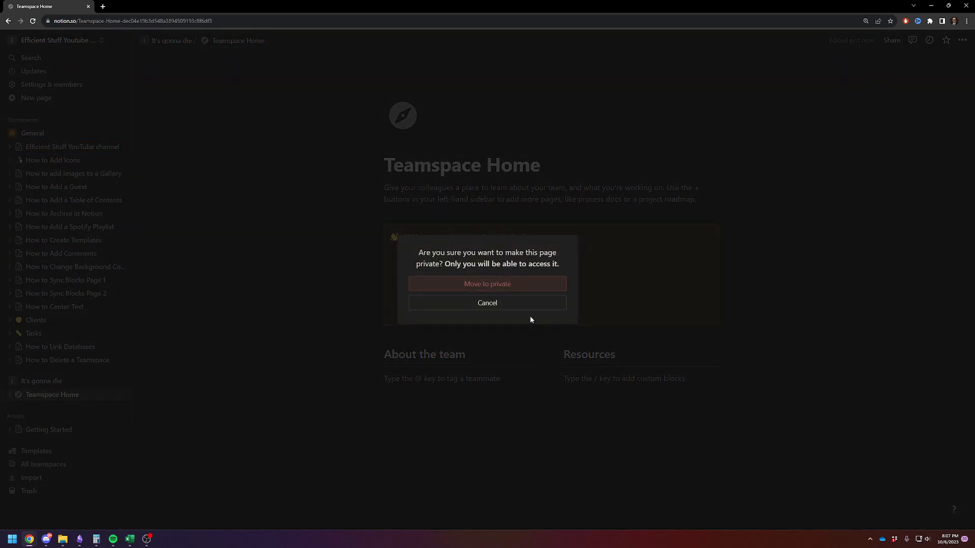
pyautogui.click(487, 303)
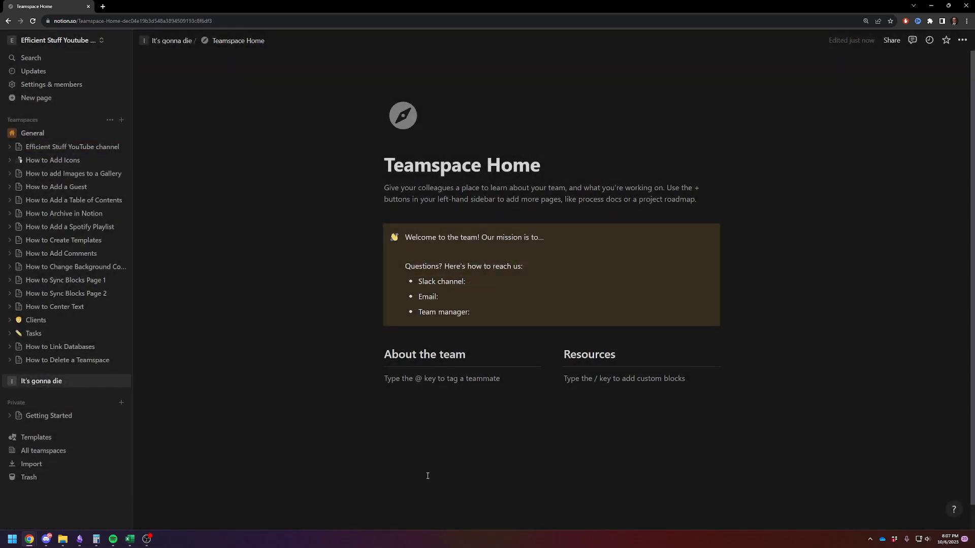
pyautogui.moveTo(115, 400)
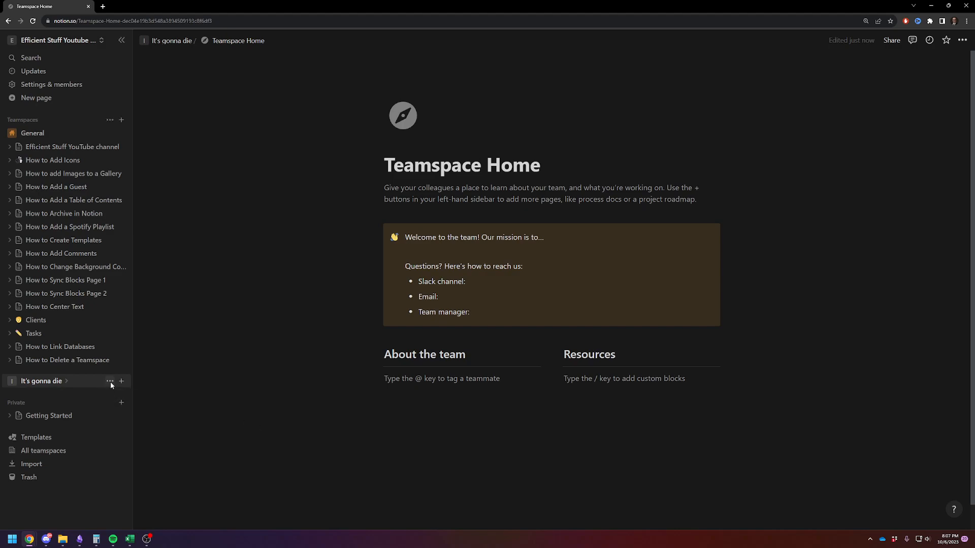
# Step: Choose Archive teamspace for 'It's gonna die' and dismiss the name-required notice
pyautogui.click(111, 381)
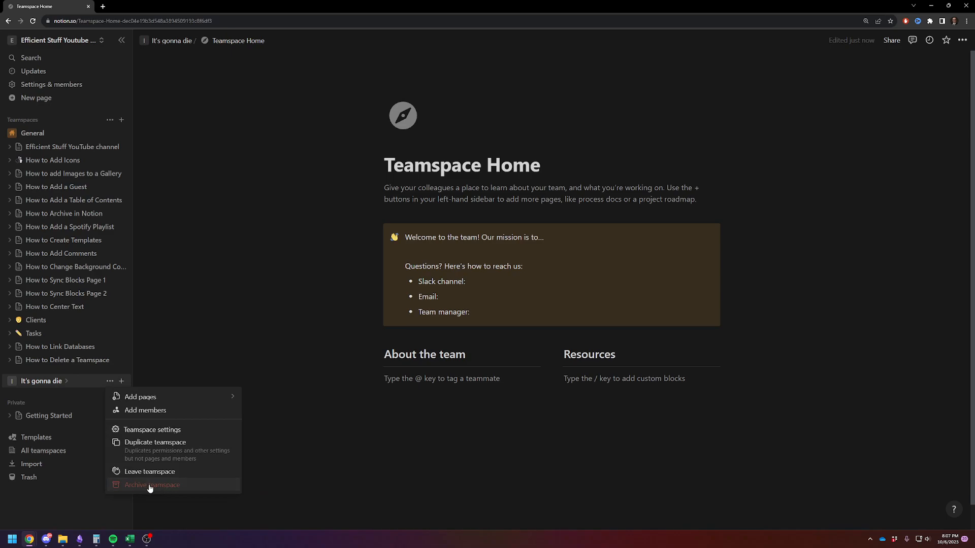
pyautogui.click(151, 485)
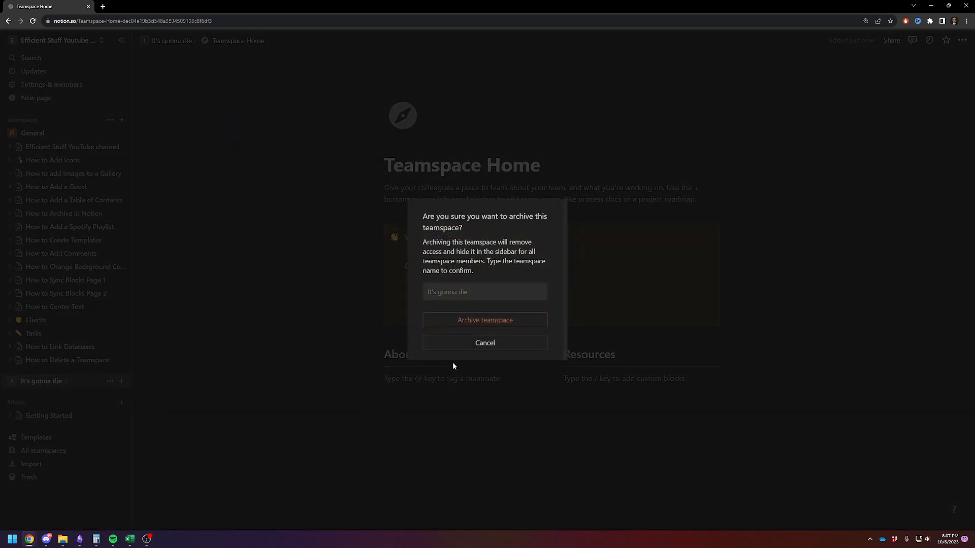
pyautogui.click(484, 320)
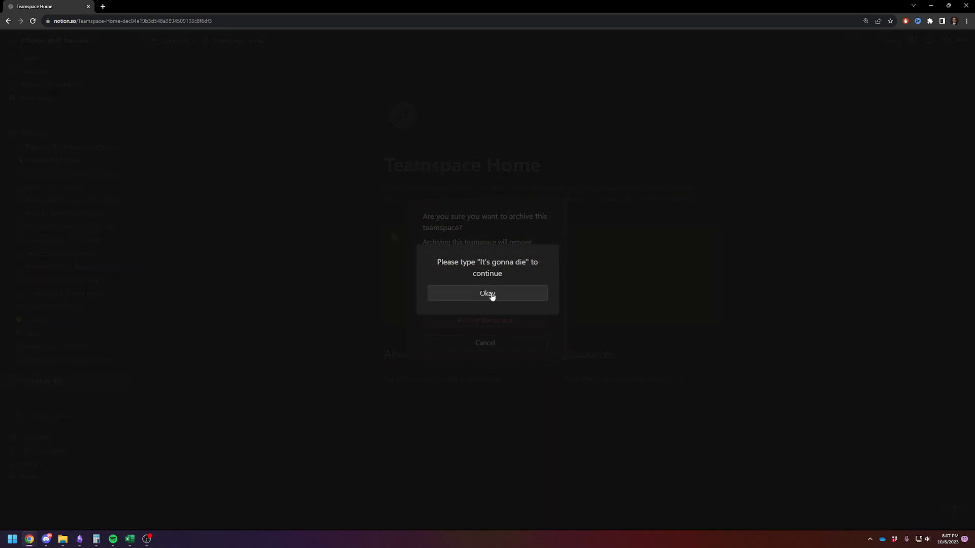
pyautogui.moveTo(506, 301)
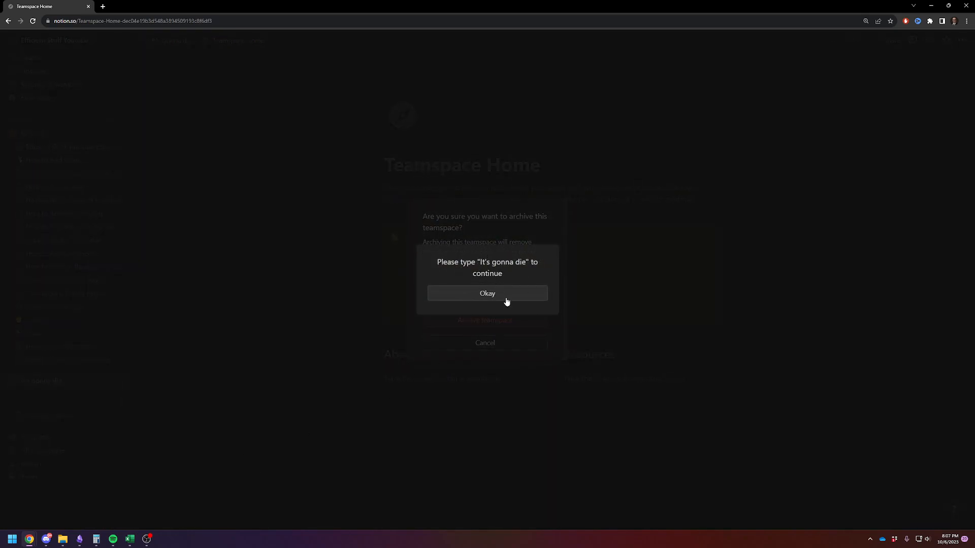
pyautogui.click(488, 293)
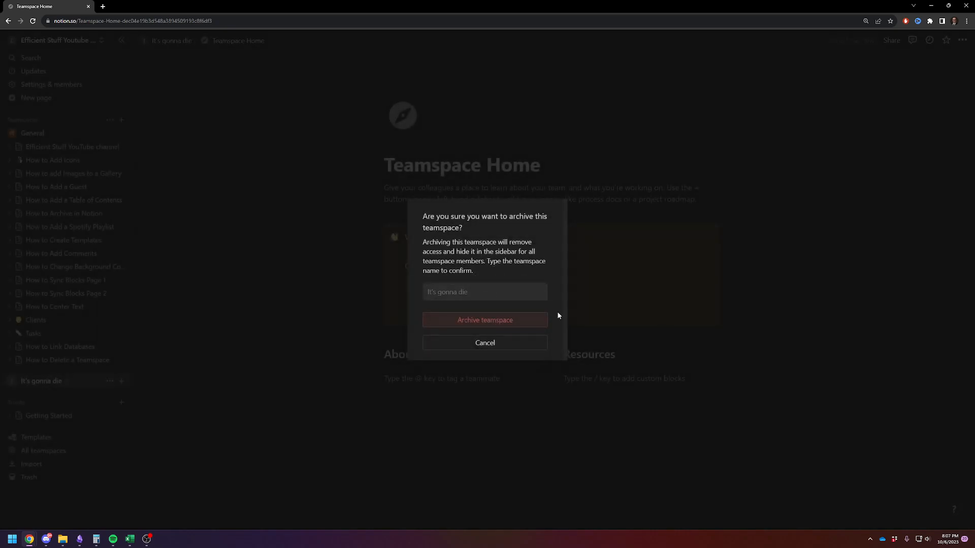
# Step: Enter 'it's gonn' in the archive confirmation field and confirm
pyautogui.click(484, 291)
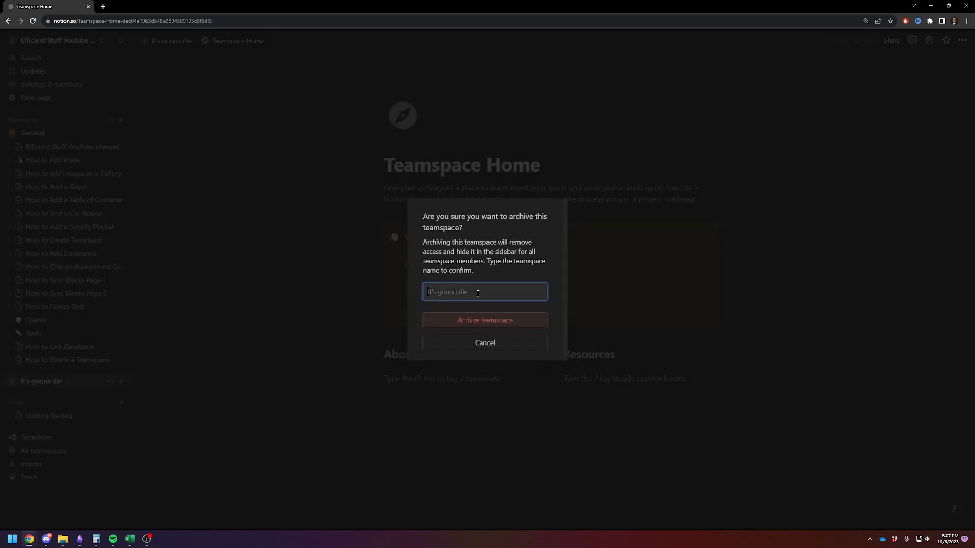
pyautogui.write("it's gonn")
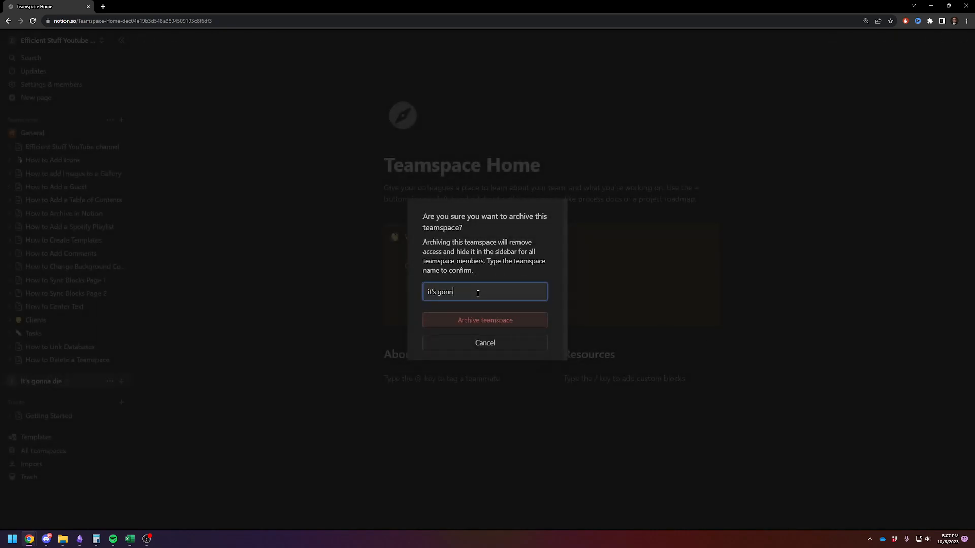
pyautogui.click(484, 320)
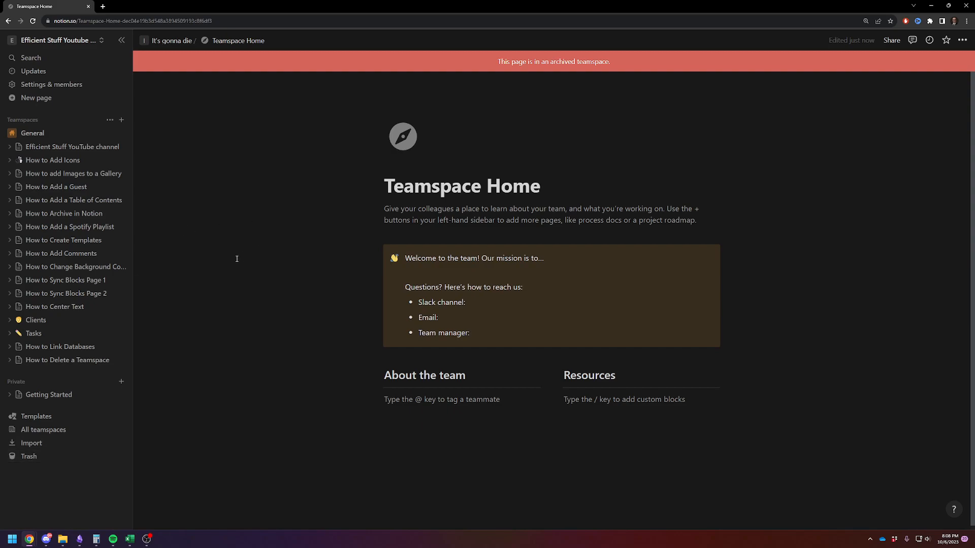
pyautogui.moveTo(231, 260)
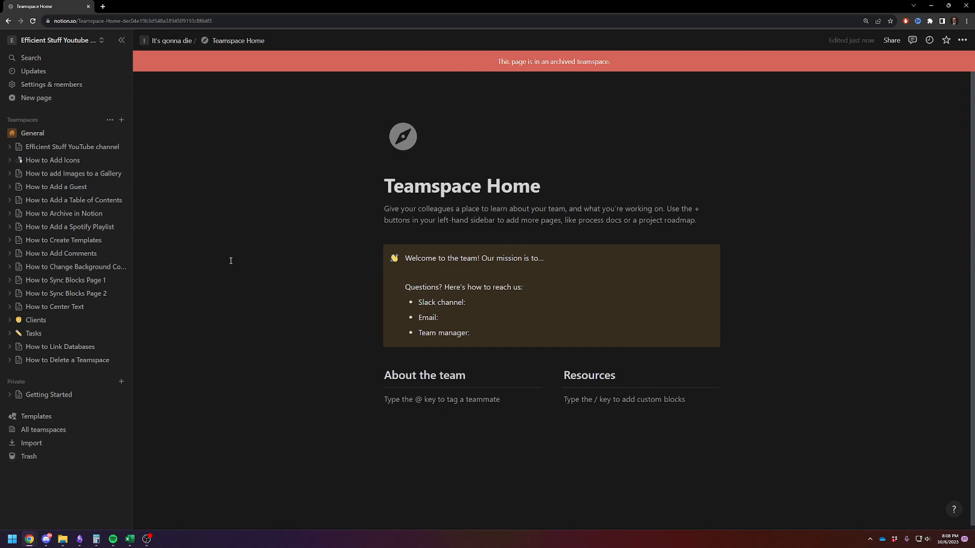
pyautogui.moveTo(181, 533)
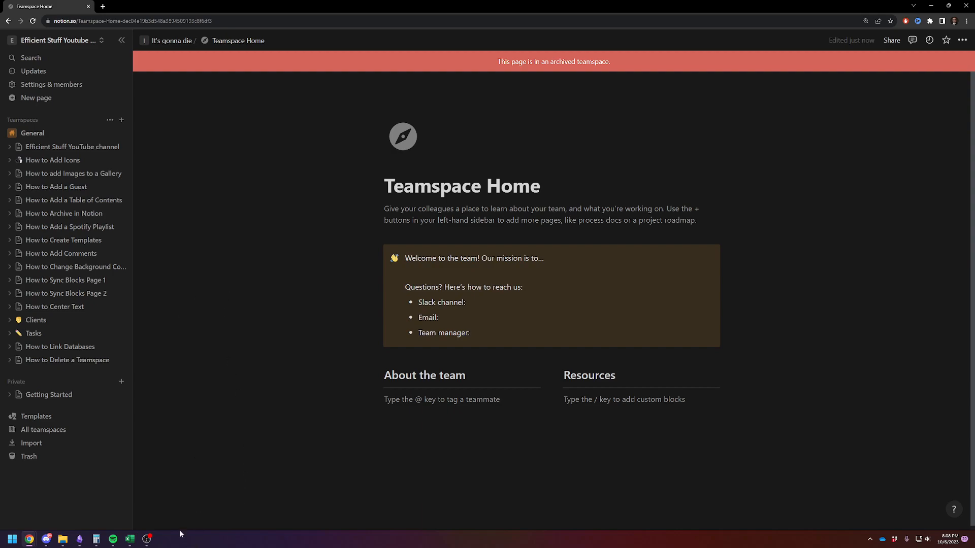